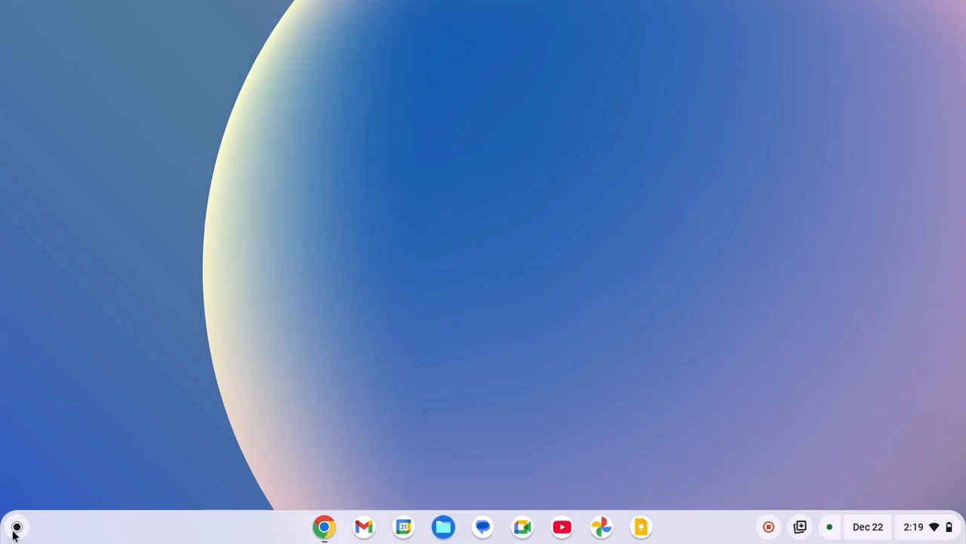
Step: Open the launcher from the shelf to show the installed apps grid
{"action": "left_click", "coordinate": [16, 527]}
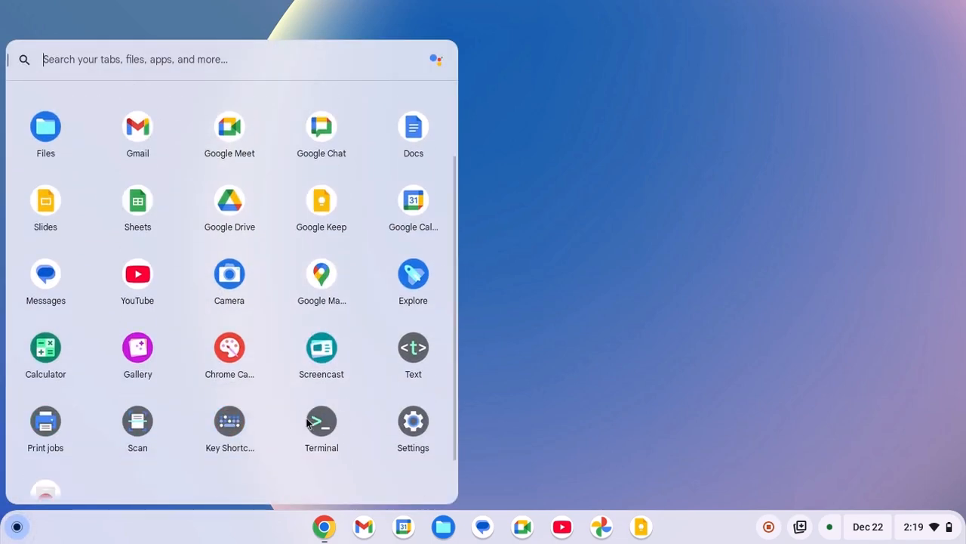
Step: Open Settings, go to Privacy and security > Manage other people, and enable Guest browsing
{"action": "left_click", "coordinate": [412, 421]}
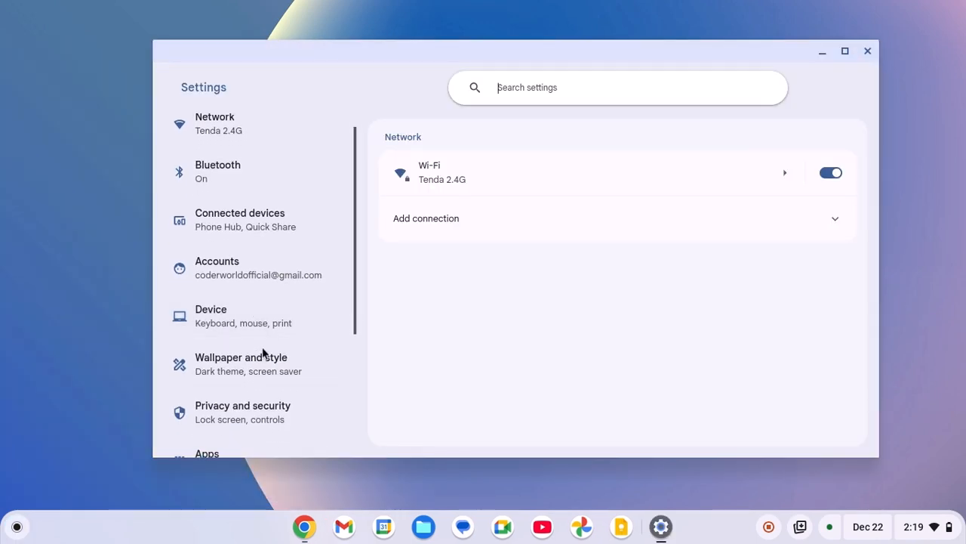
{"action": "left_click", "coordinate": [242, 411]}
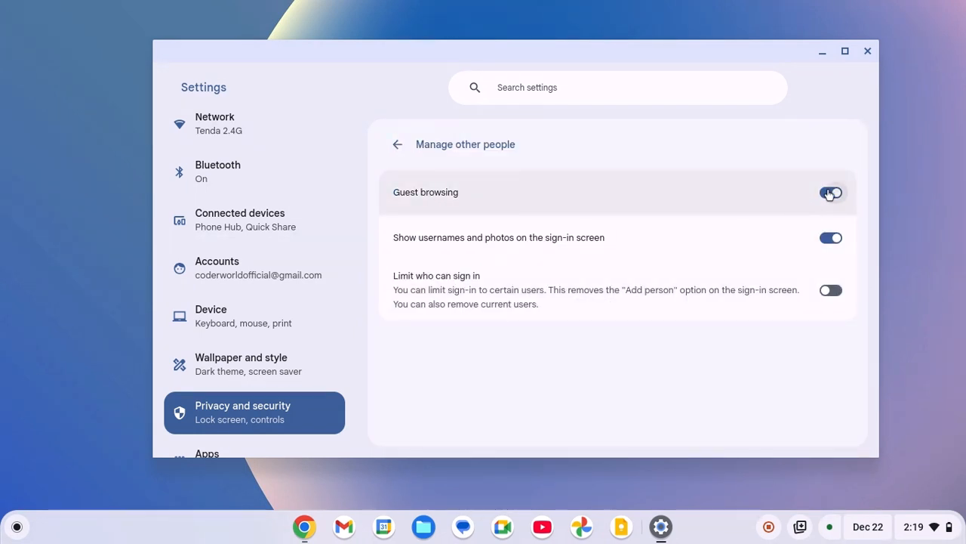
{"action": "left_click", "coordinate": [830, 192]}
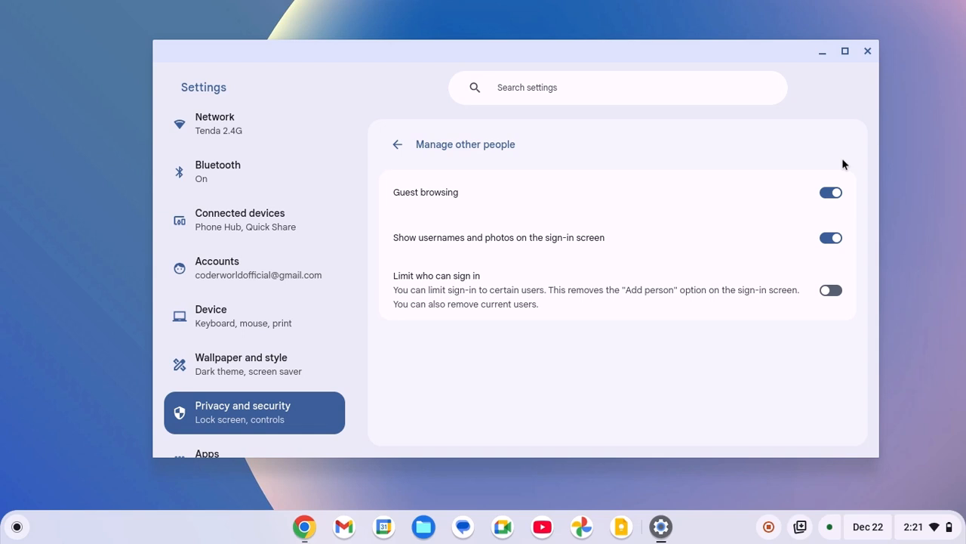
Step: Minimize the Settings window to reveal the desktop
{"action": "left_click", "coordinate": [913, 526]}
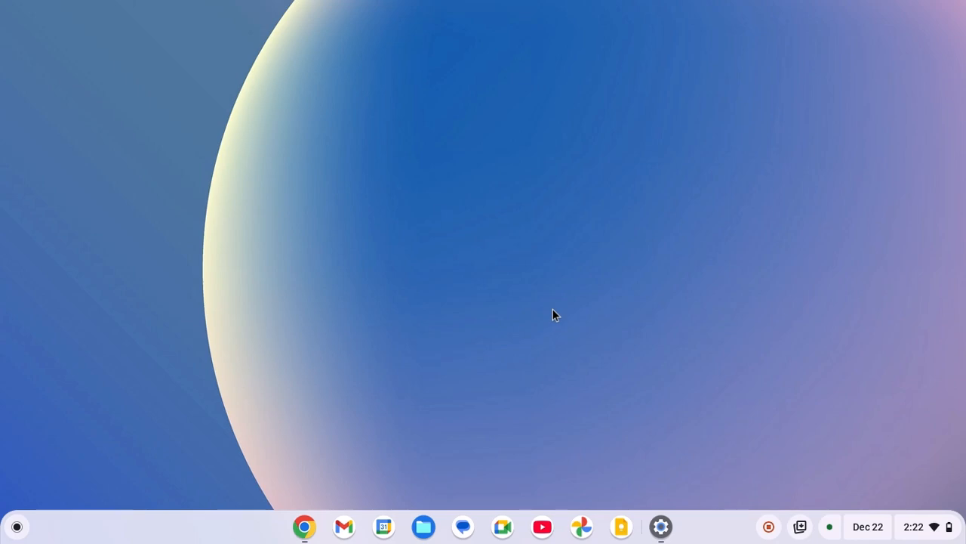
{"action": "left_click", "coordinate": [913, 526]}
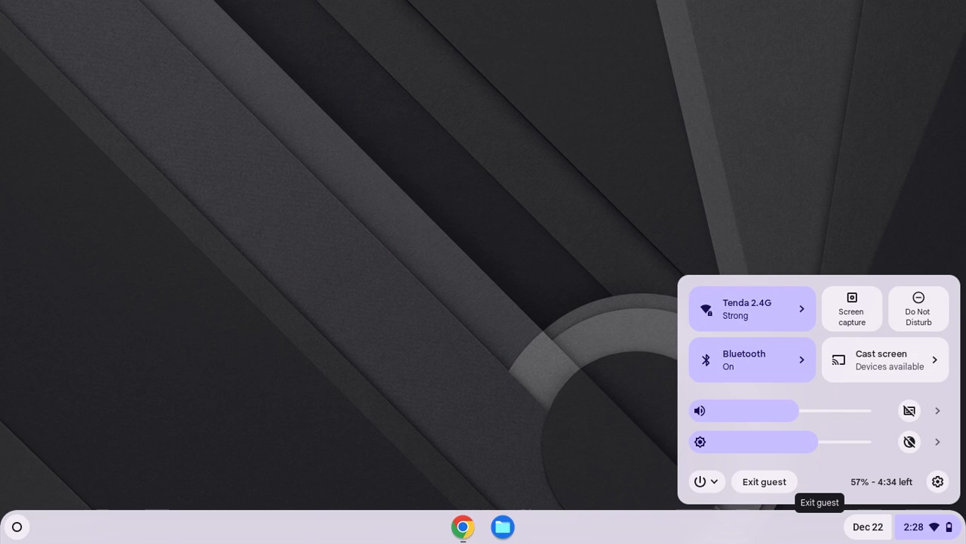
{"action": "left_click", "coordinate": [764, 481]}
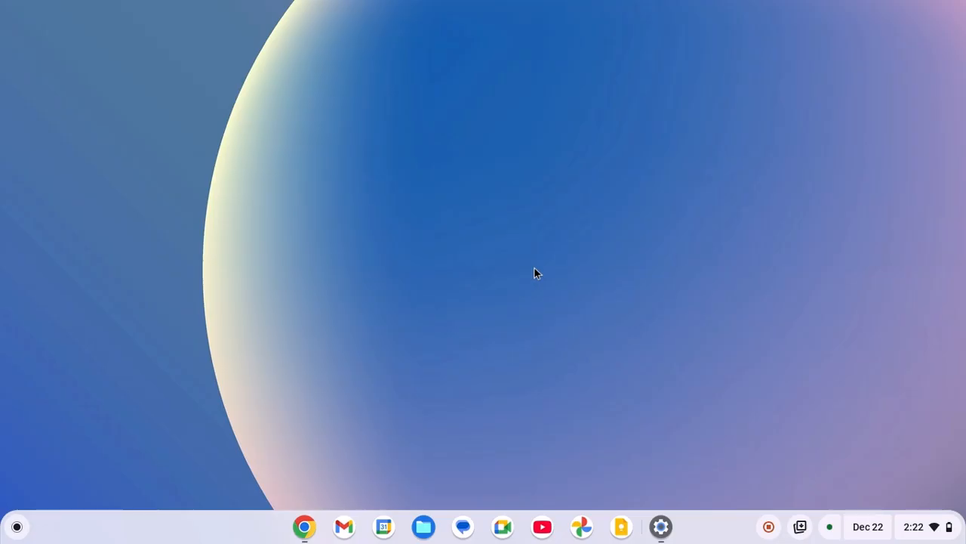